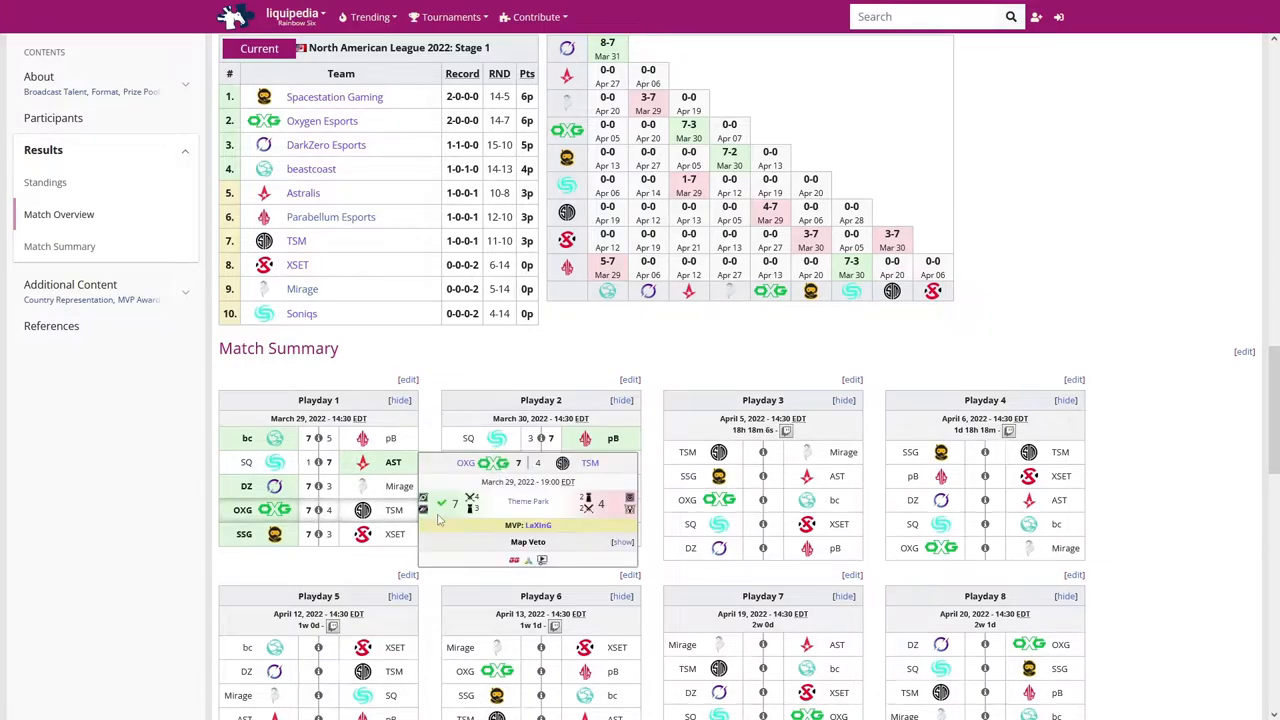
{"action": "mouse_move", "coordinate": [670, 400]}
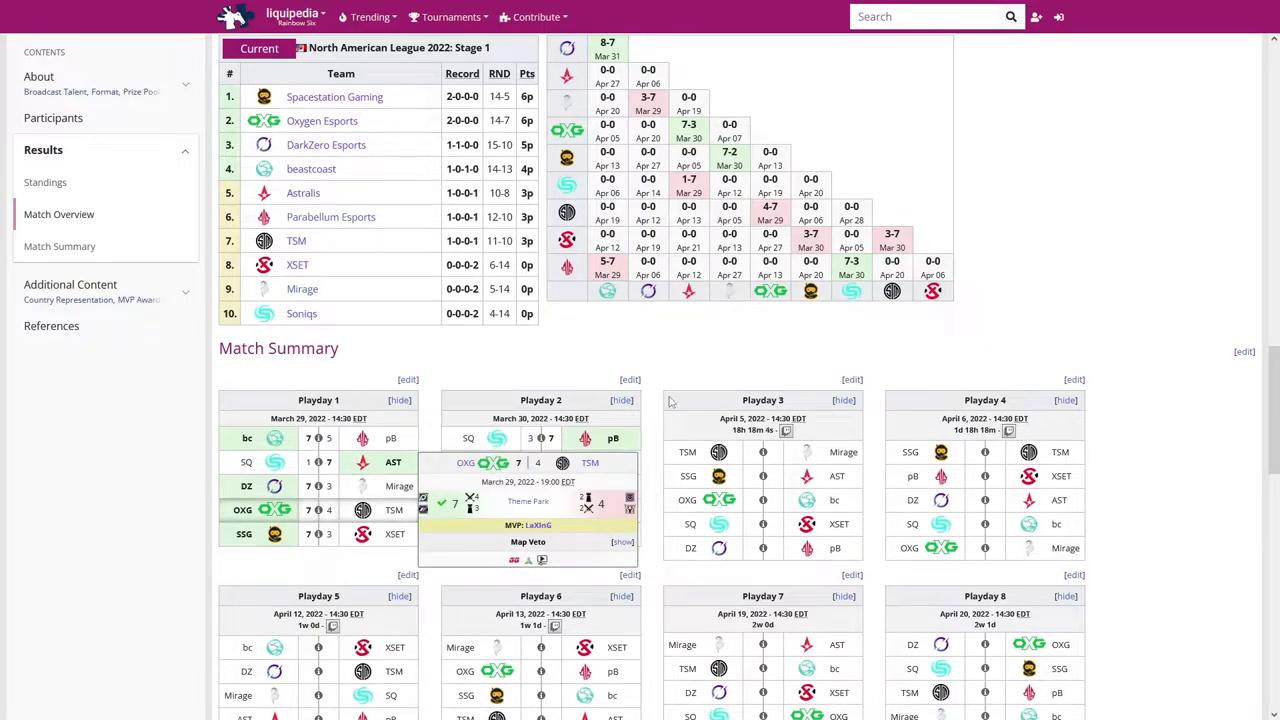